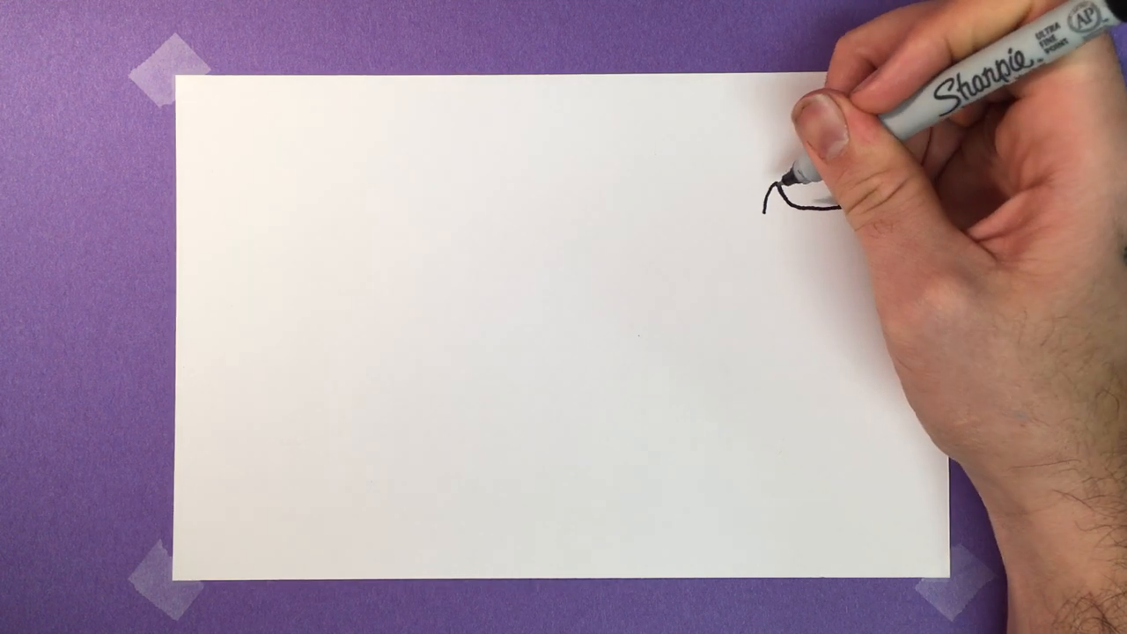
Outline the left ear with inner fur strokes and extend the head line below it.
drag(788, 198, 863, 216)
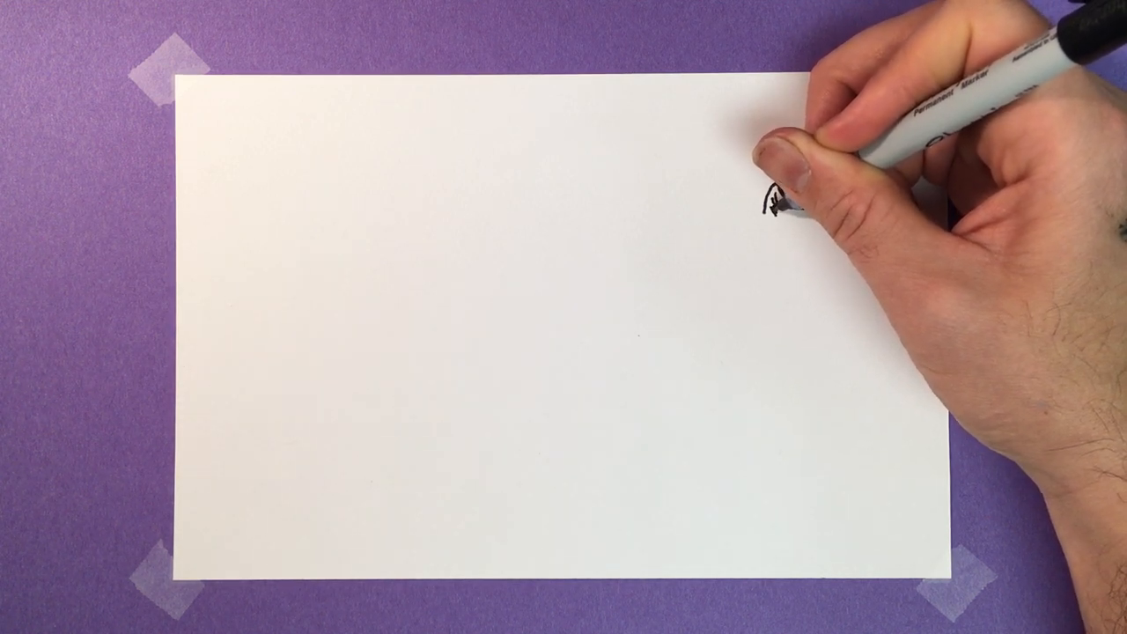
drag(762, 203, 868, 212)
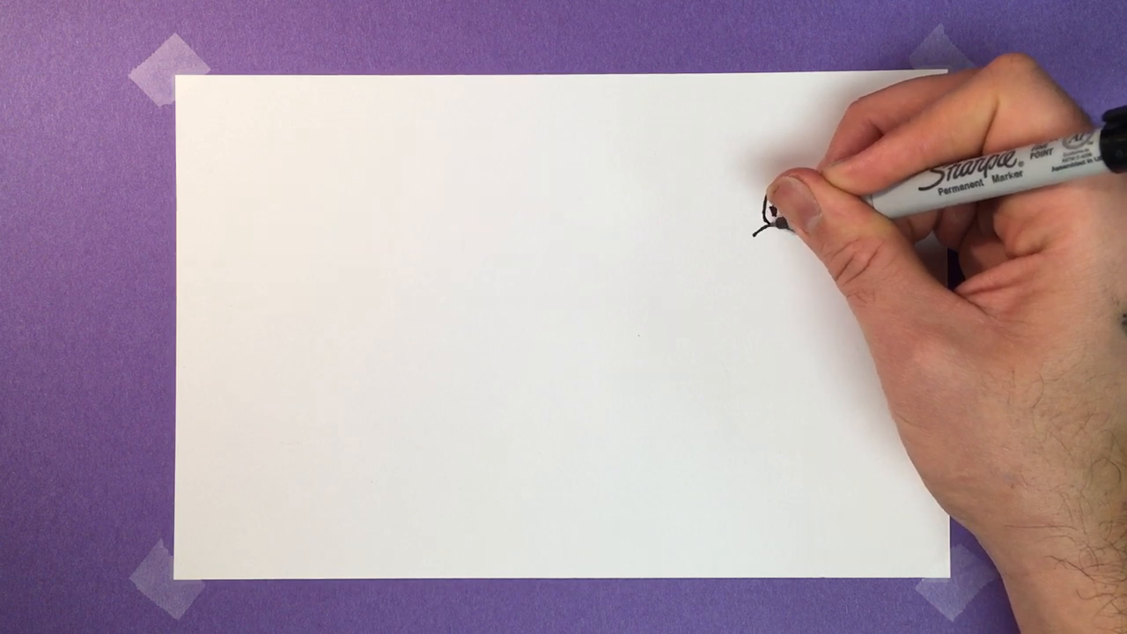
drag(771, 215, 864, 216)
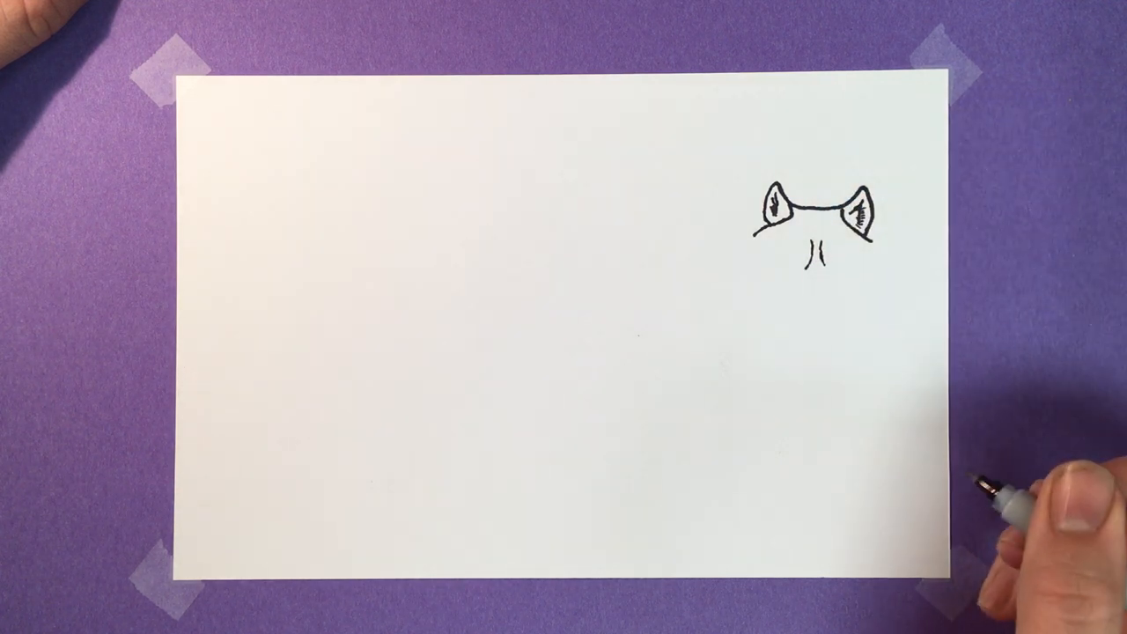
mouse_move(880, 229)
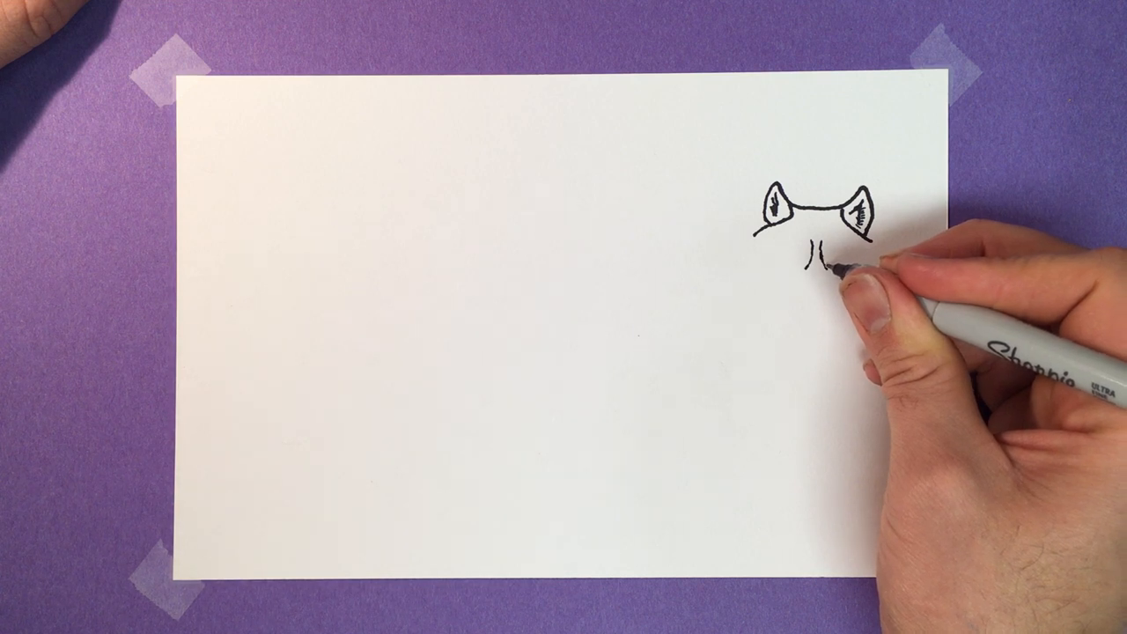
drag(814, 264, 854, 260)
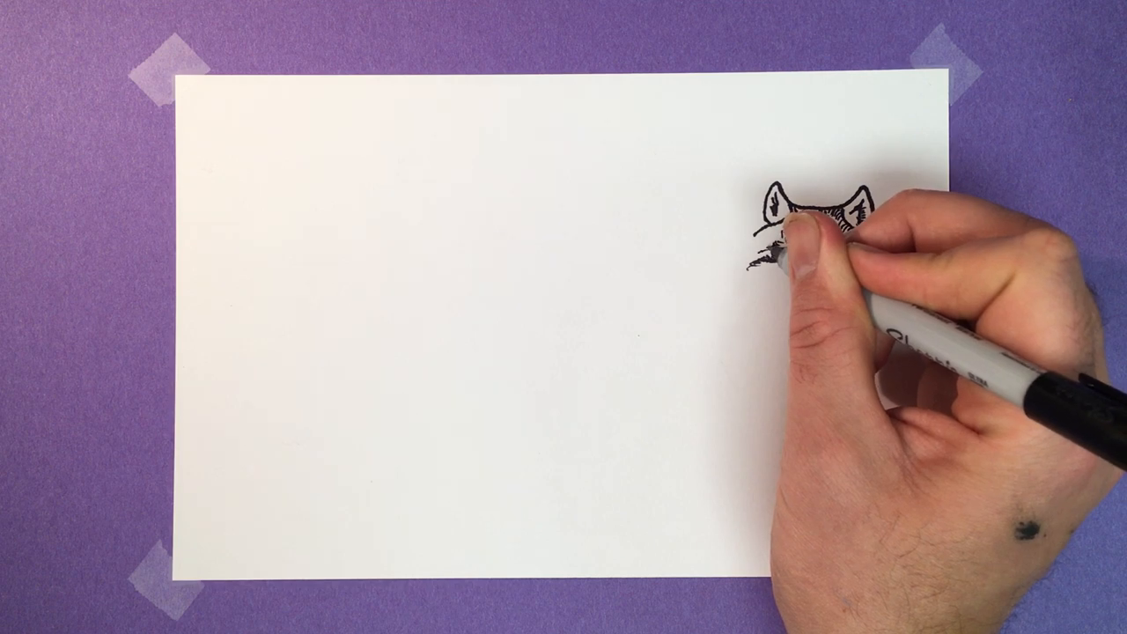
Add fur texture on the head and below the eye, ink the nose, and fur the cheek.
drag(797, 229, 793, 238)
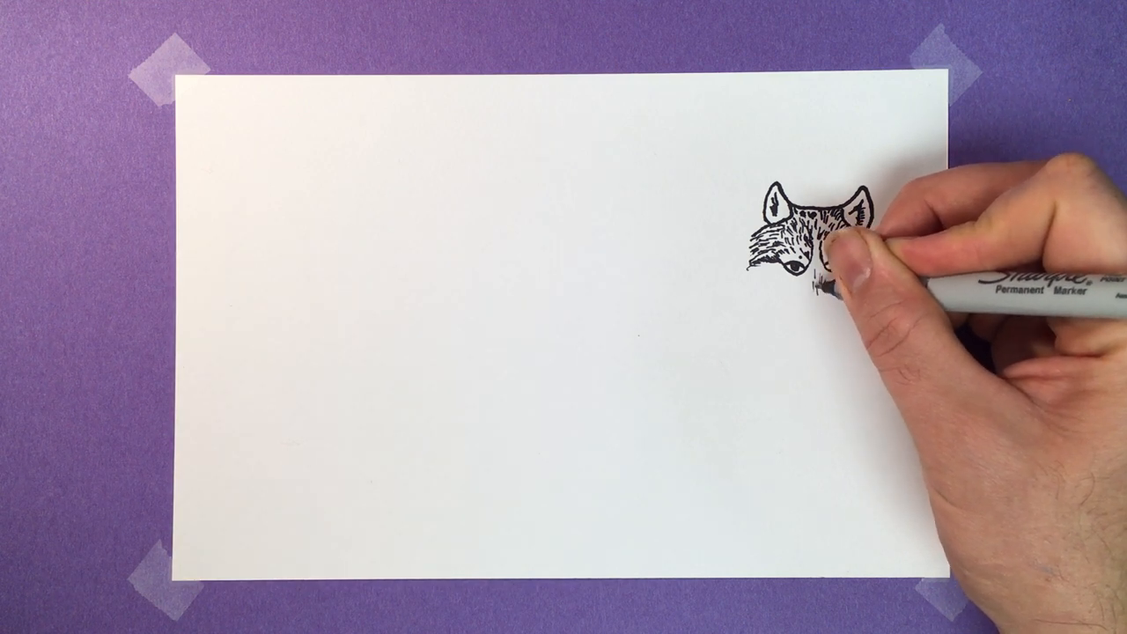
drag(828, 273, 824, 291)
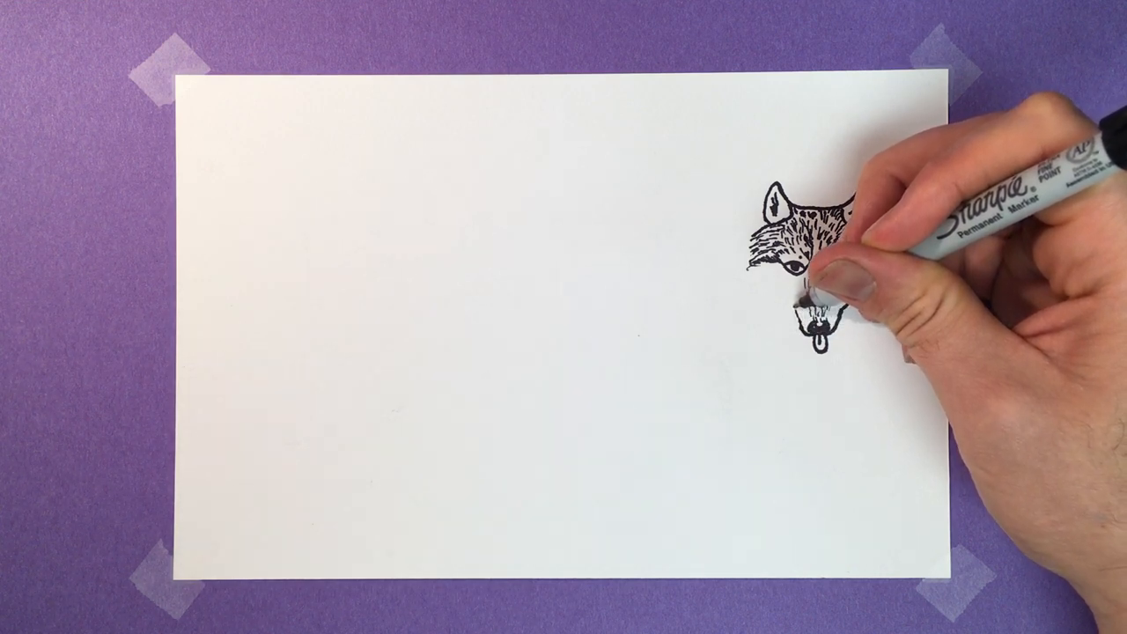
mouse_move(819, 282)
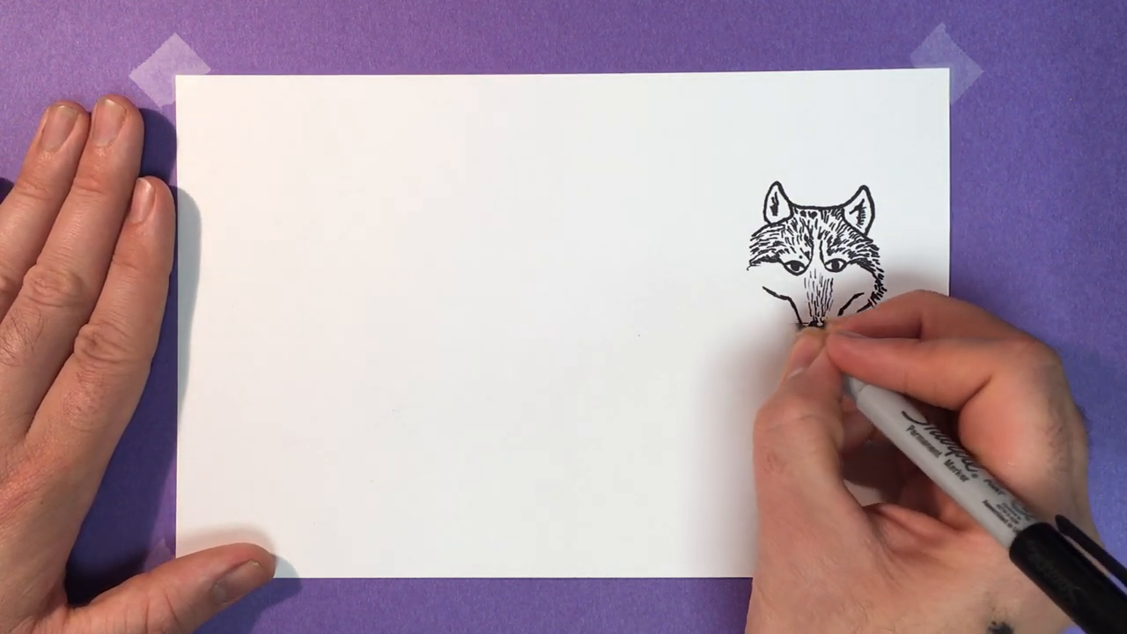
drag(811, 317, 810, 353)
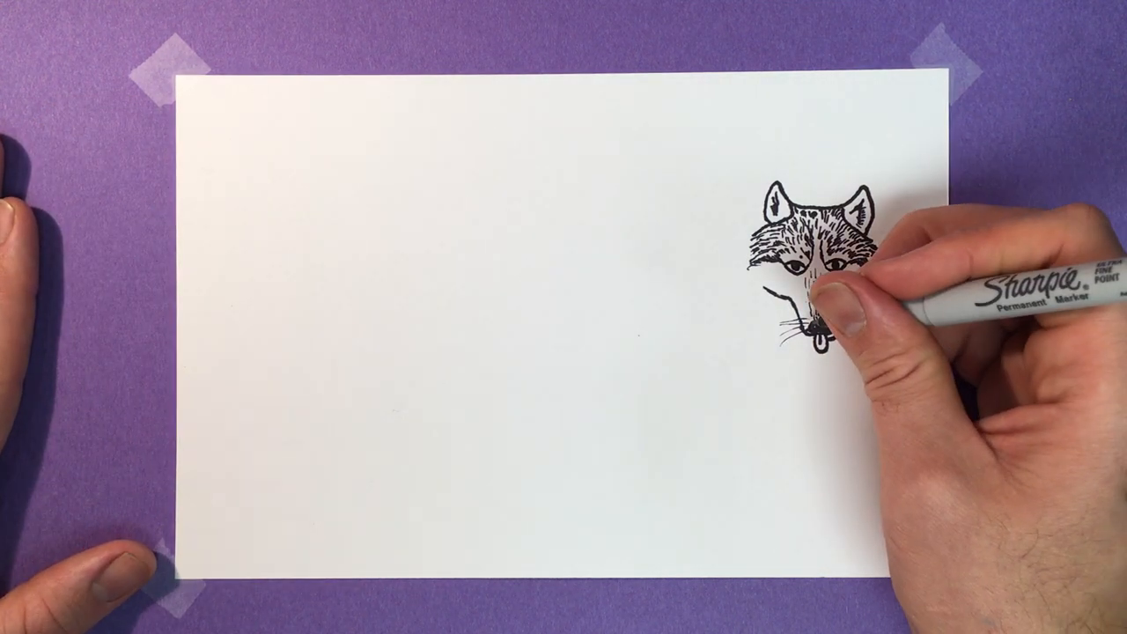
mouse_move(811, 299)
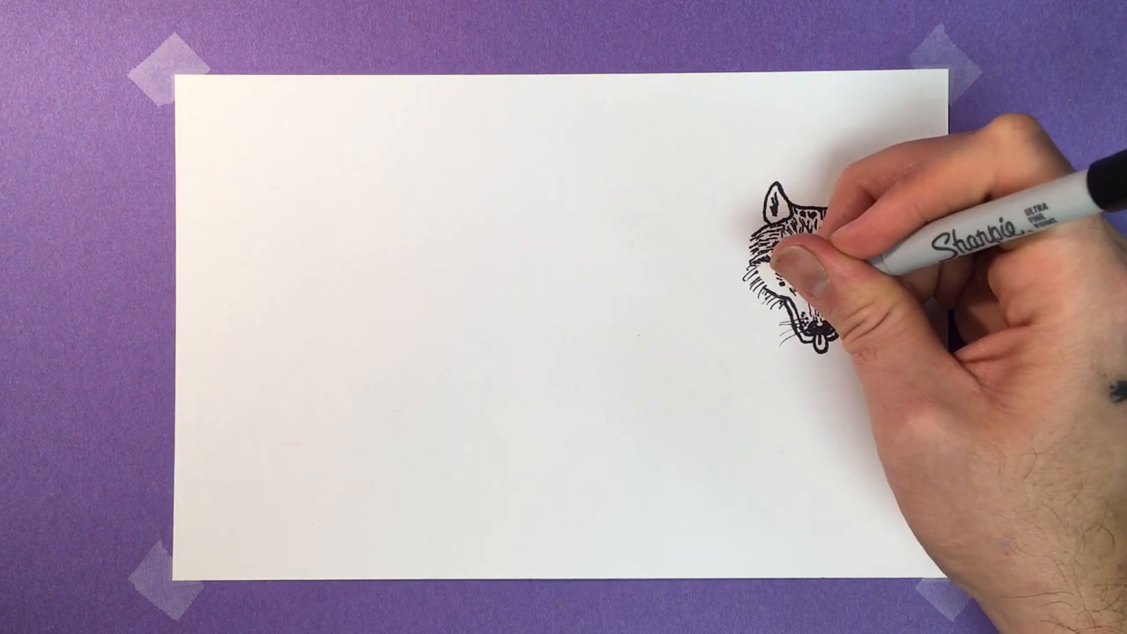
drag(810, 264, 819, 308)
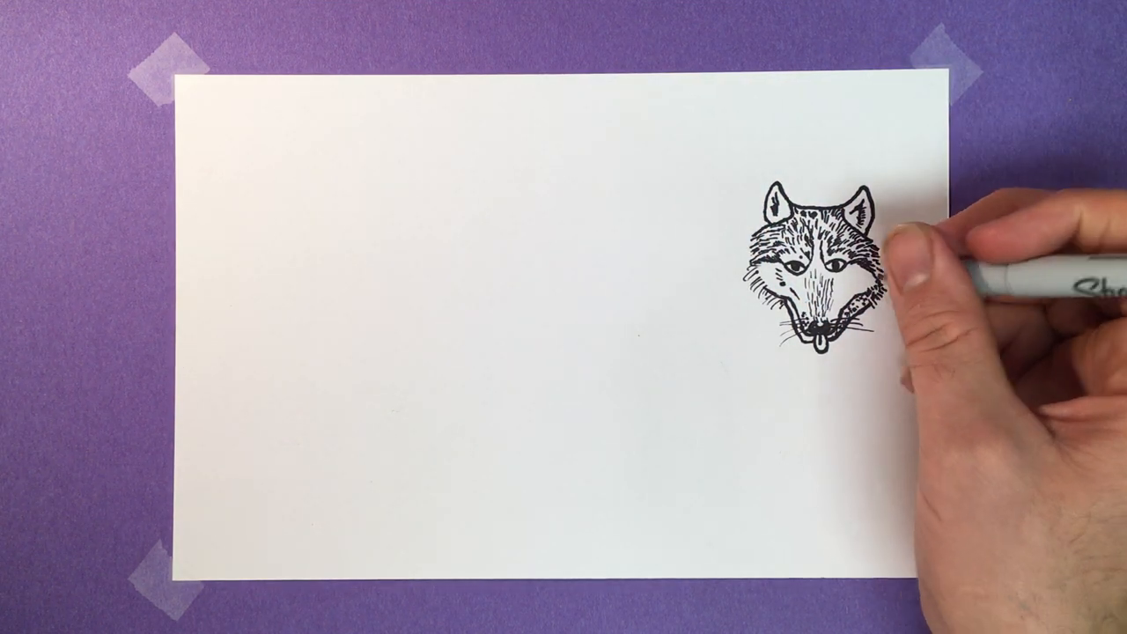